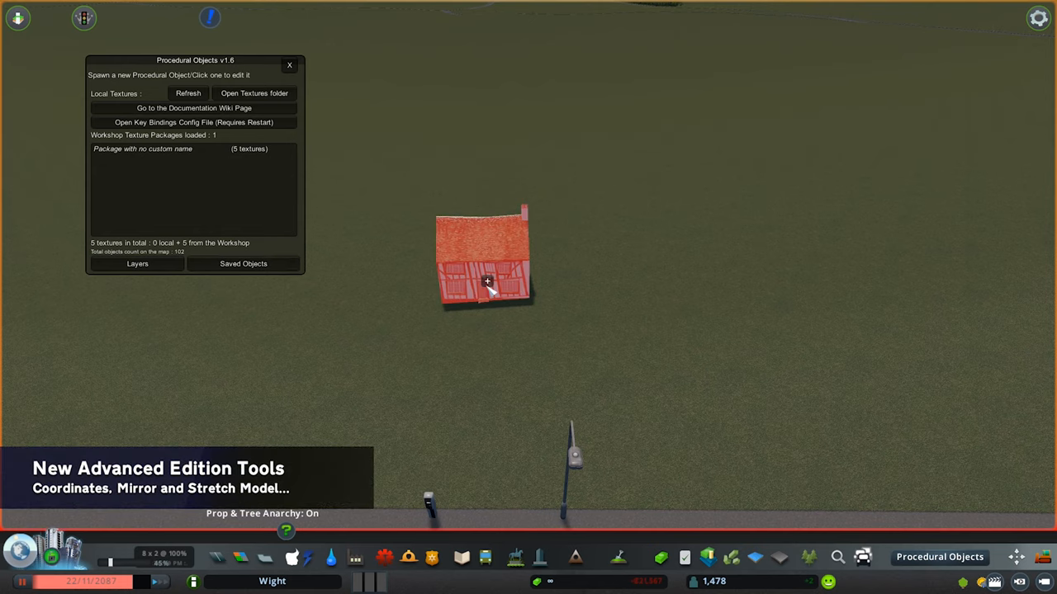
Open the timber-framed house for editing in the General Tool
right_click(486, 282)
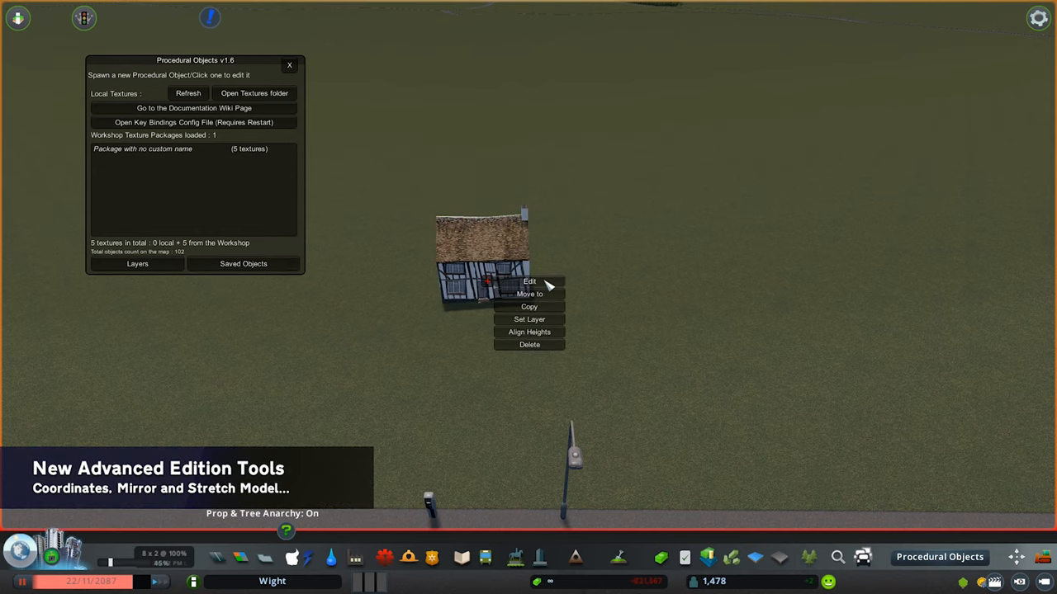
left_click(529, 280)
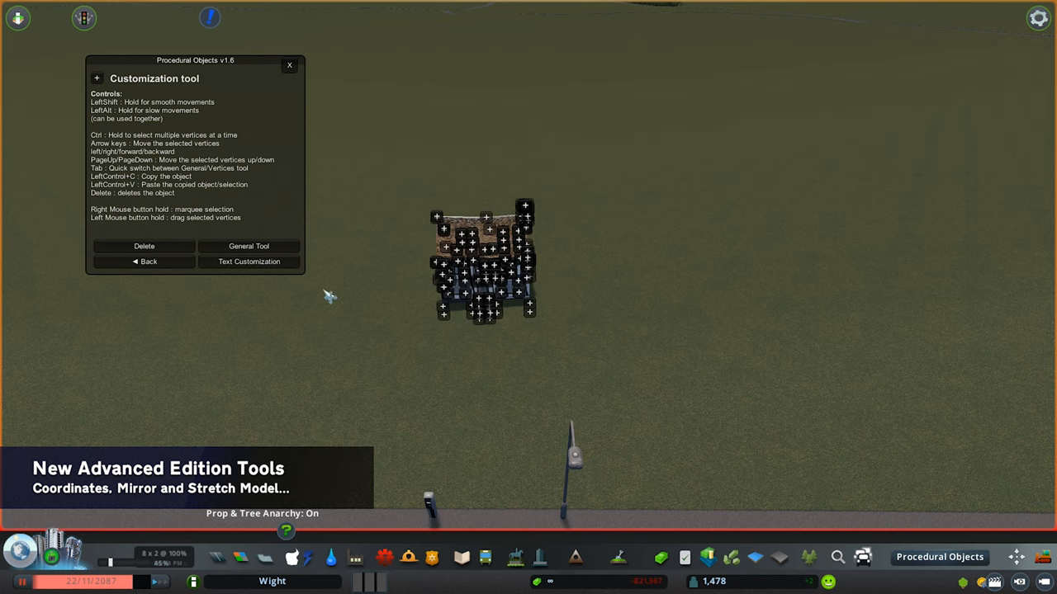
mouse_move(293, 271)
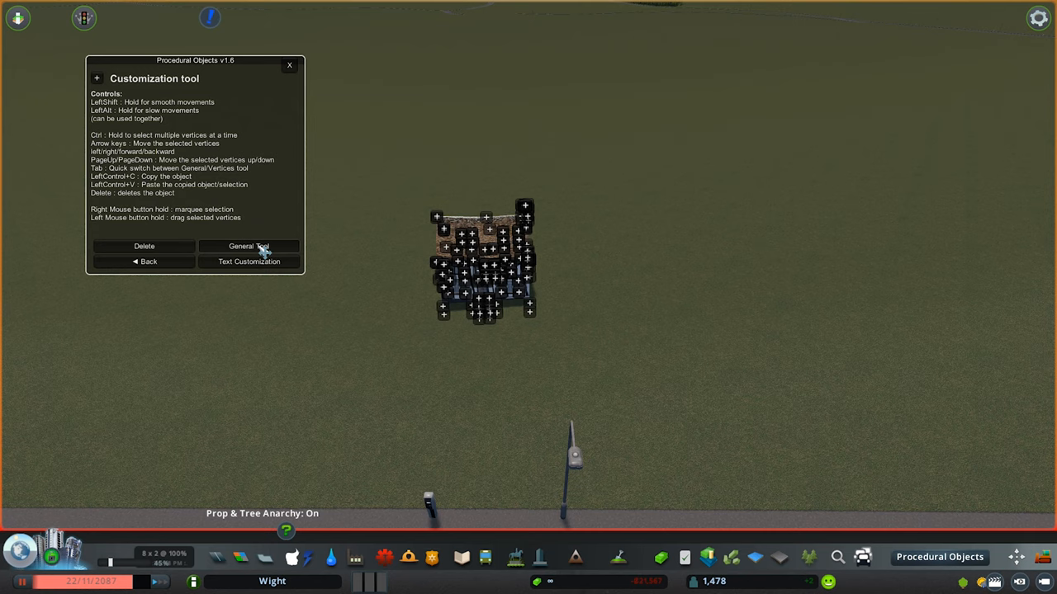
left_click(249, 246)
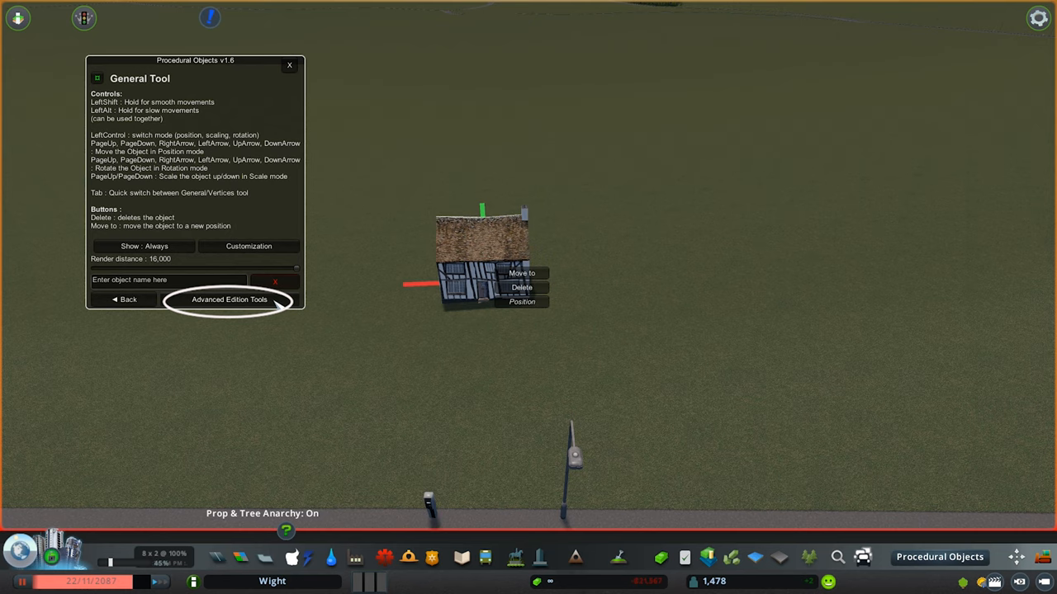
Place the house at X 690, Y 98, Z -270, snap it to ground, then undo
left_click(229, 299)
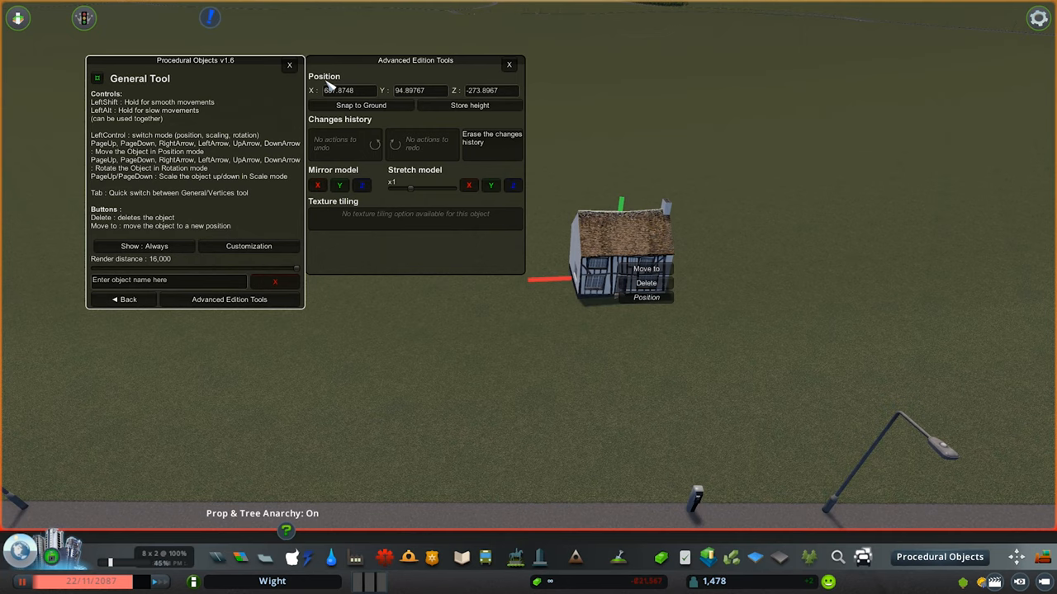
mouse_move(610, 240)
type("-270")
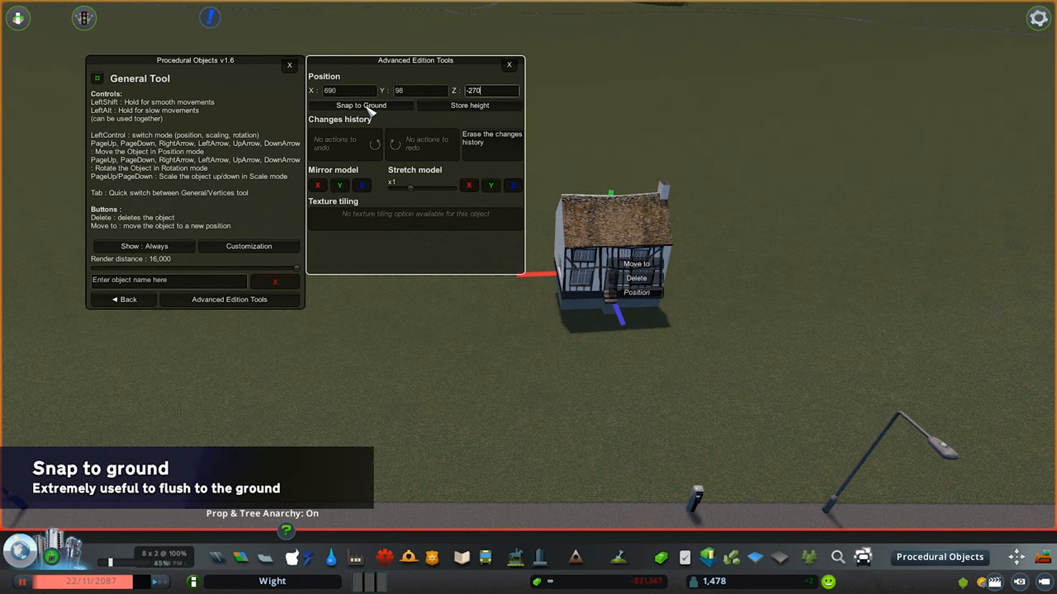
left_click(361, 105)
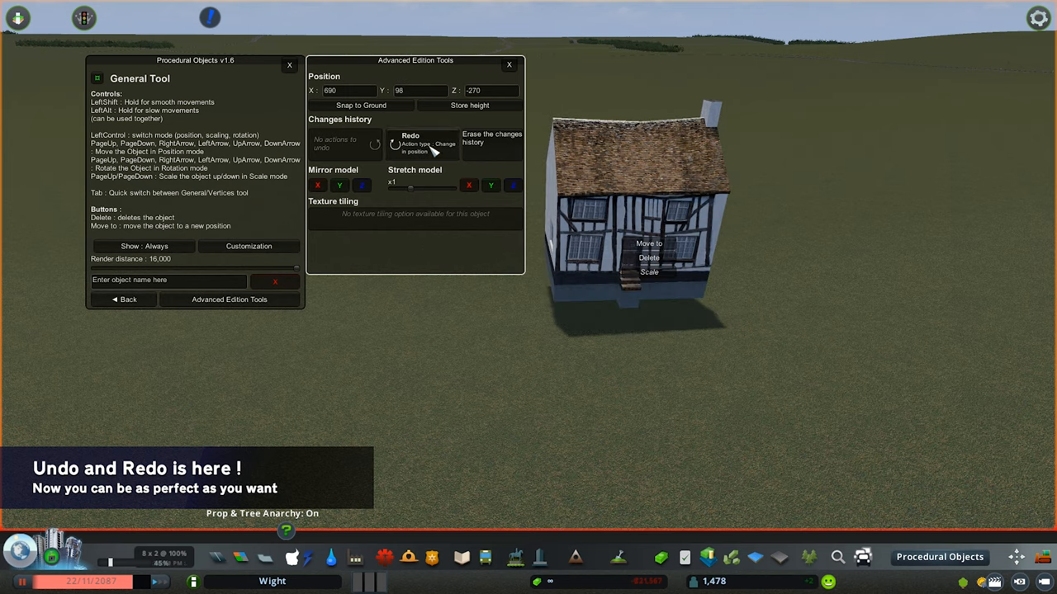
mouse_move(433, 152)
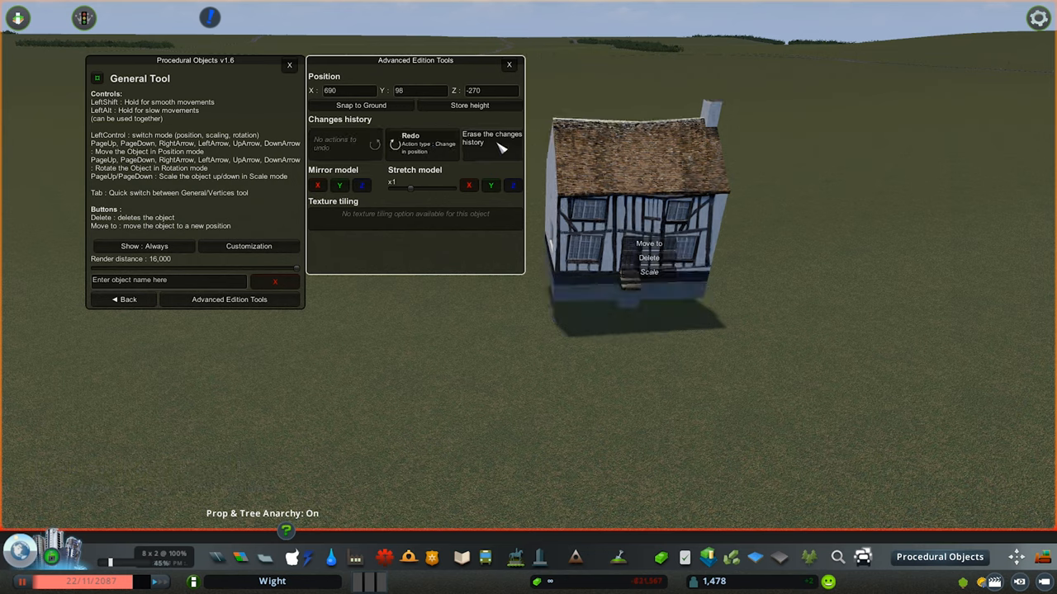
Clear the edit history, then mirror the stone staircase along X twice and along Y
left_click(410, 142)
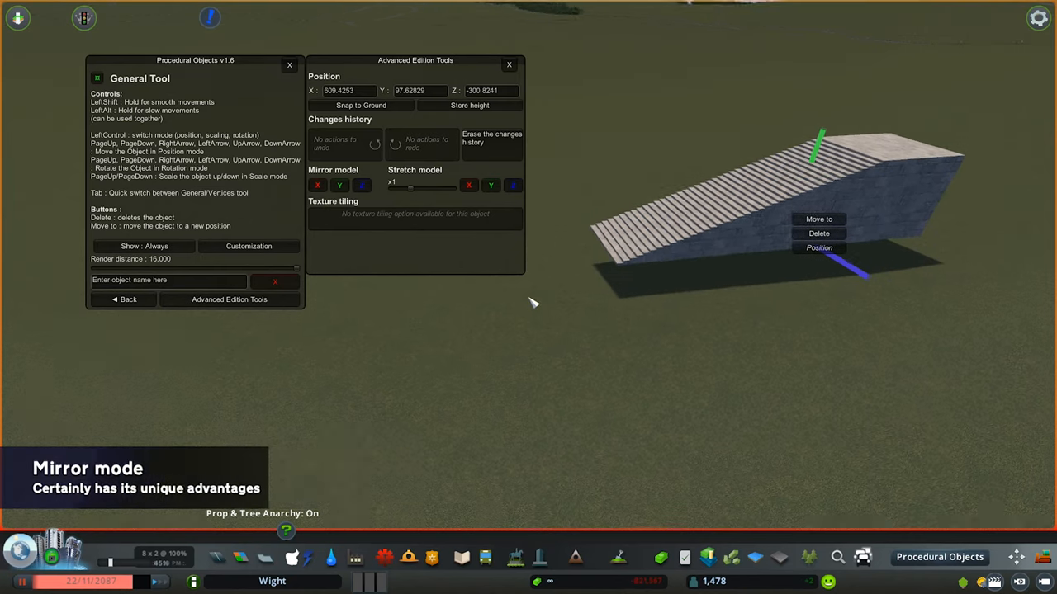
left_click(317, 185)
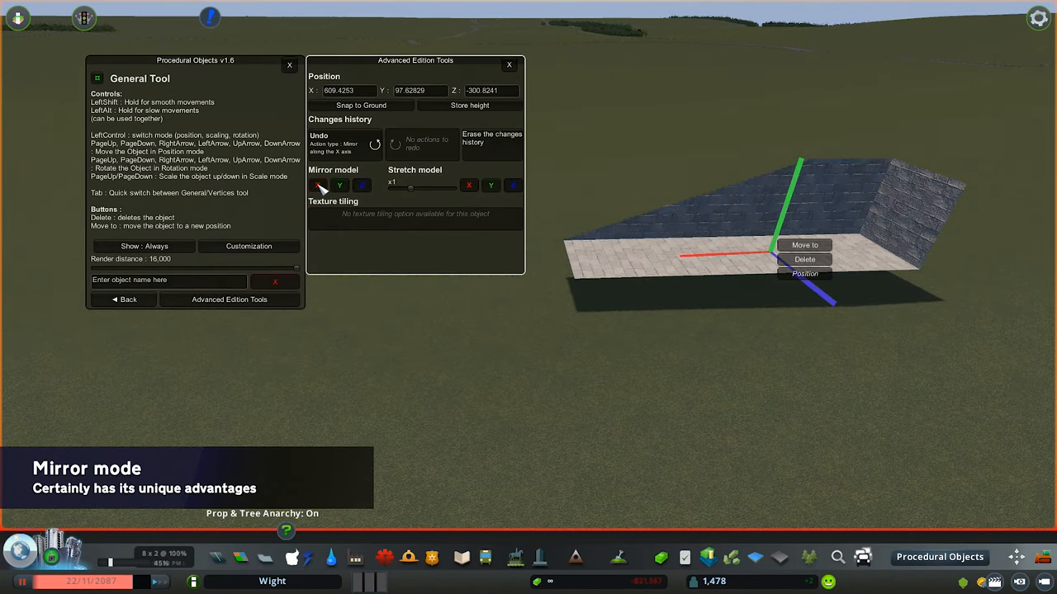
left_click(318, 185)
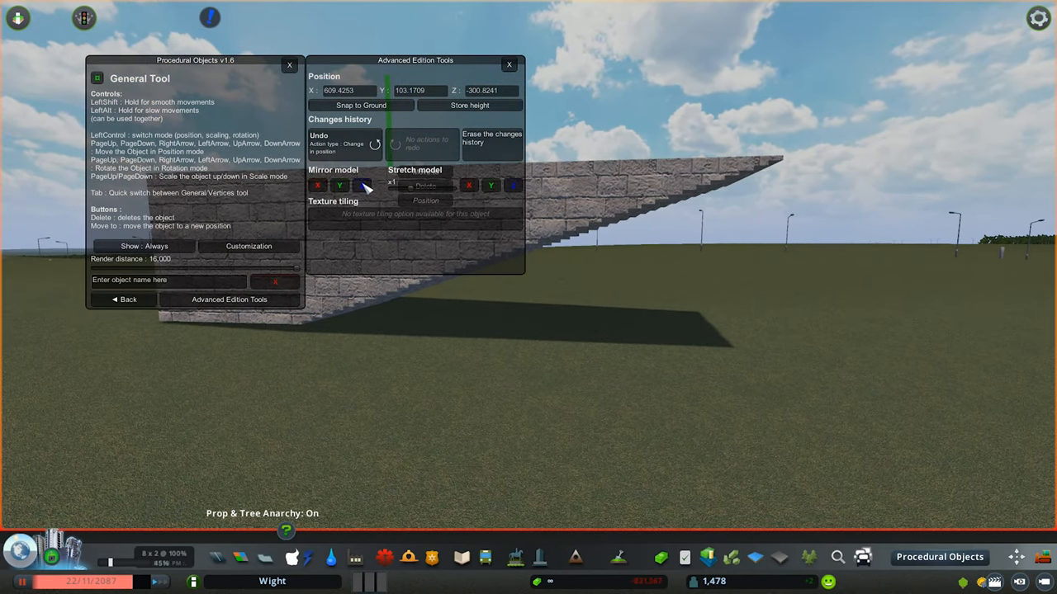
left_click(361, 185)
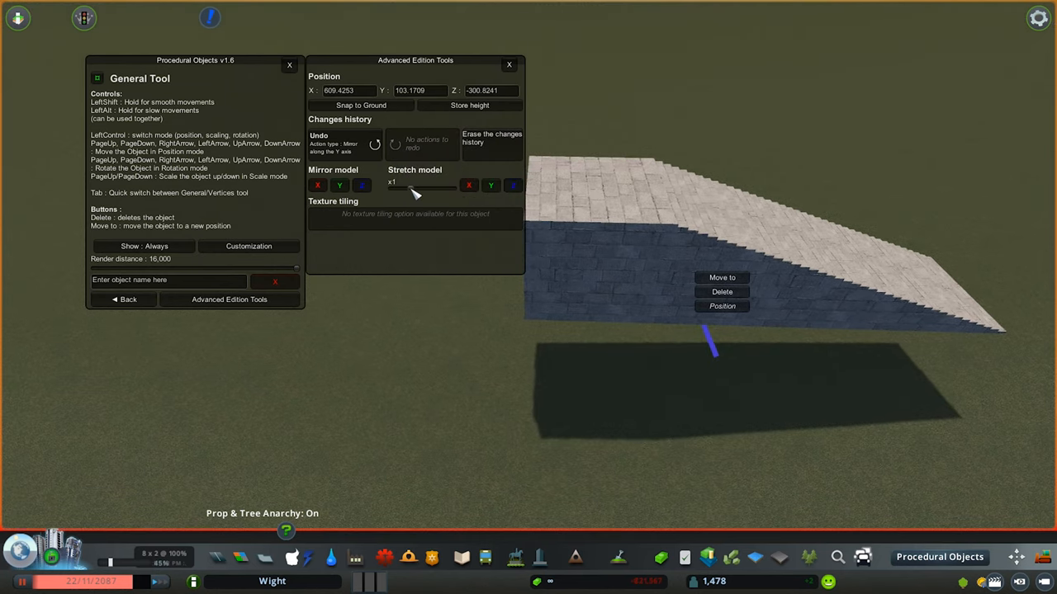
Set the stretch factor to x2, stretch the staircase along X, and adjust a slider
left_click(469, 185)
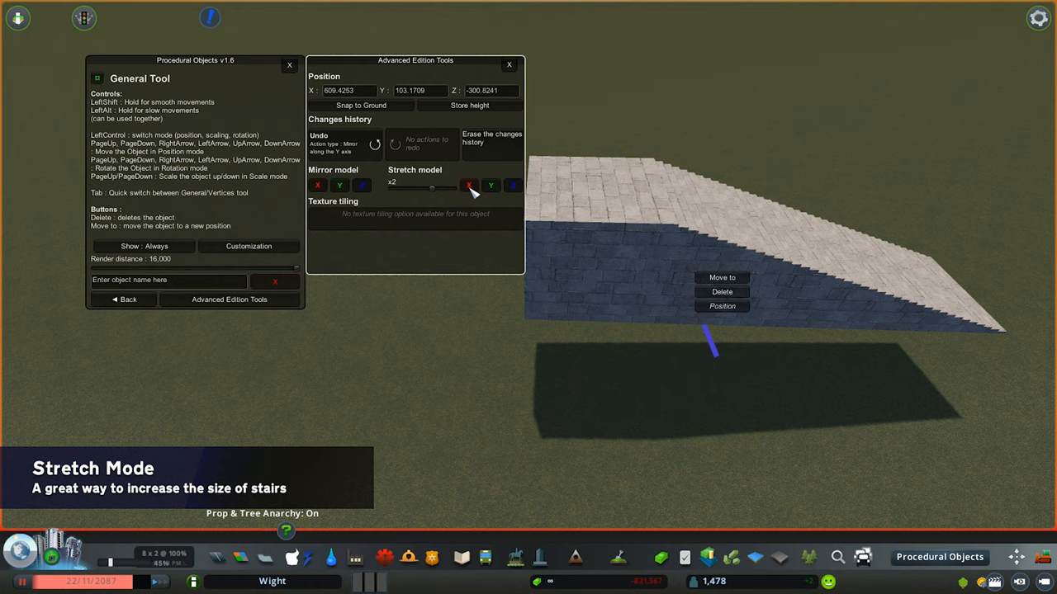
left_click(512, 185)
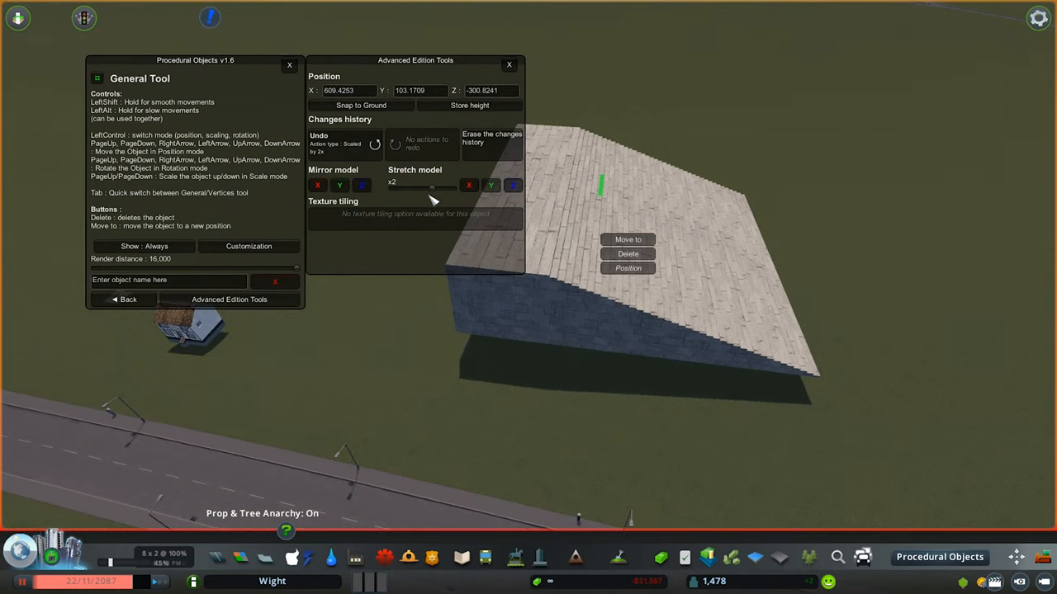
left_click_drag(432, 186, 394, 185)
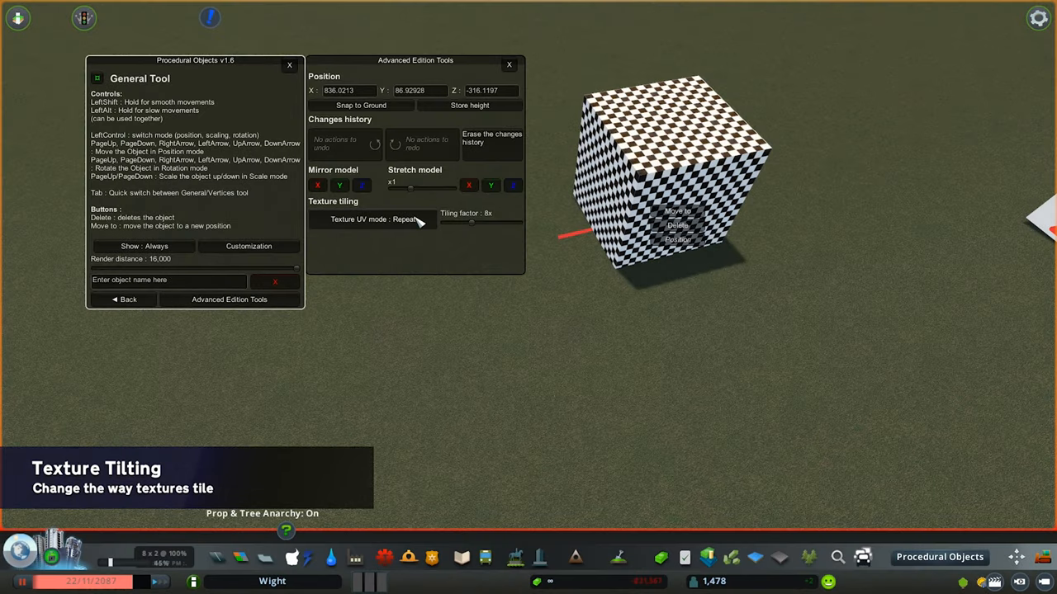
Drag the cube's tiling slider down, then set it to 20x
left_click_drag(471, 224, 516, 224)
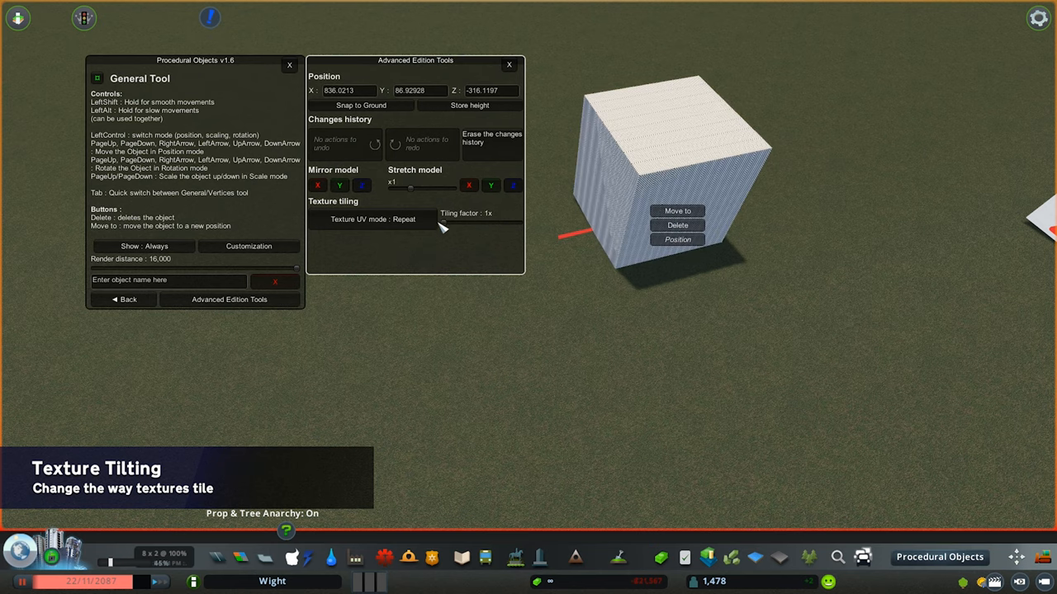
left_click(373, 219)
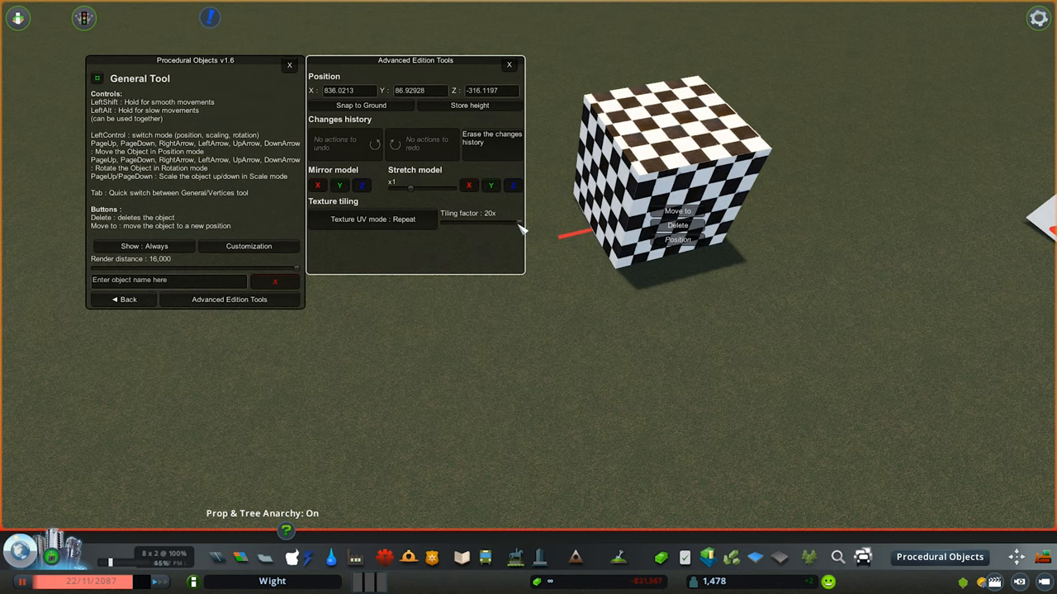
mouse_move(551, 231)
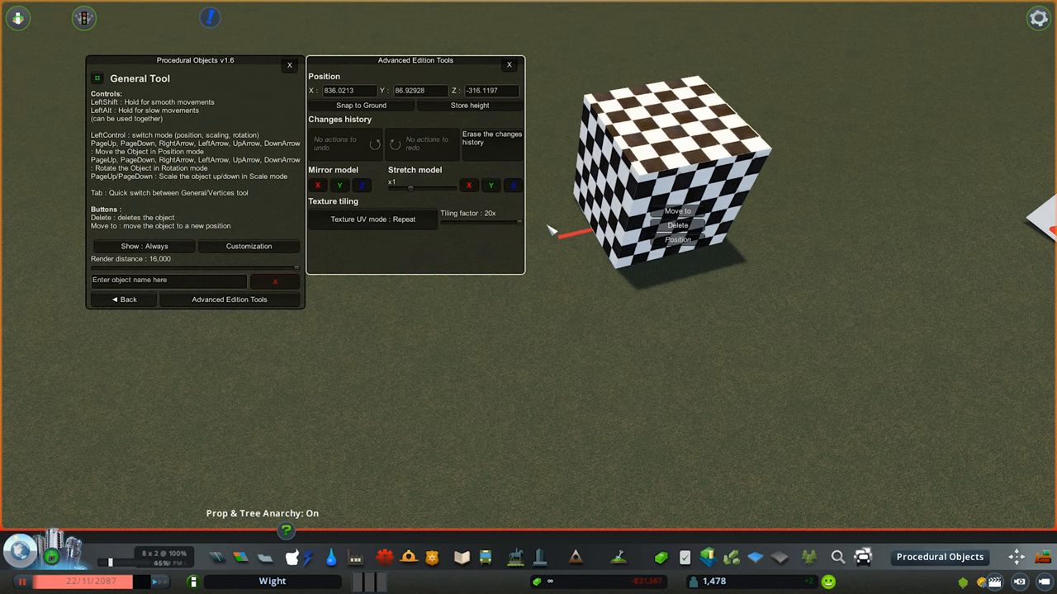
left_click(249, 246)
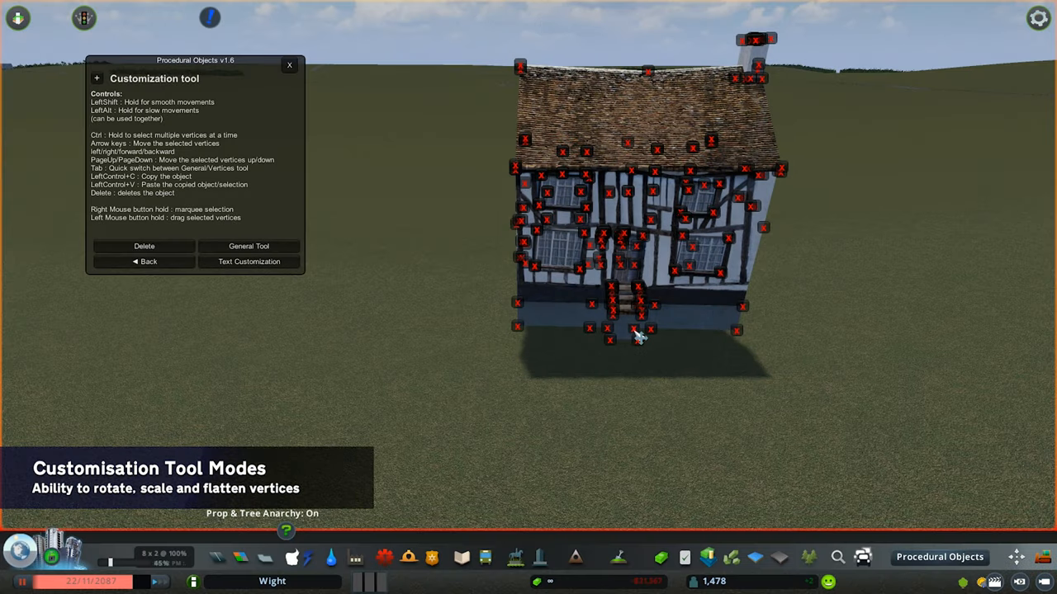
mouse_move(633, 309)
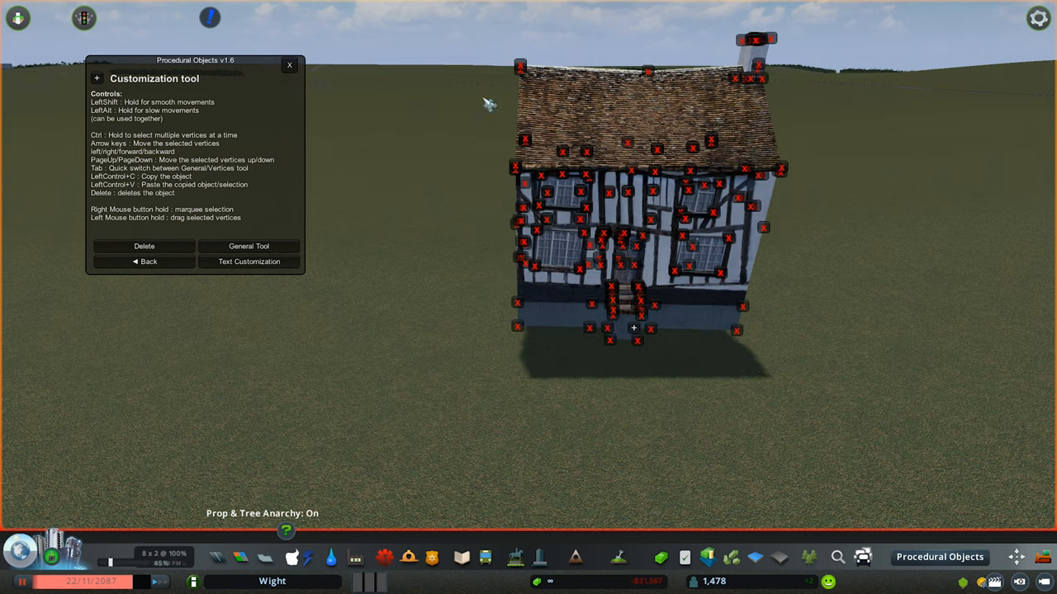
mouse_move(644, 330)
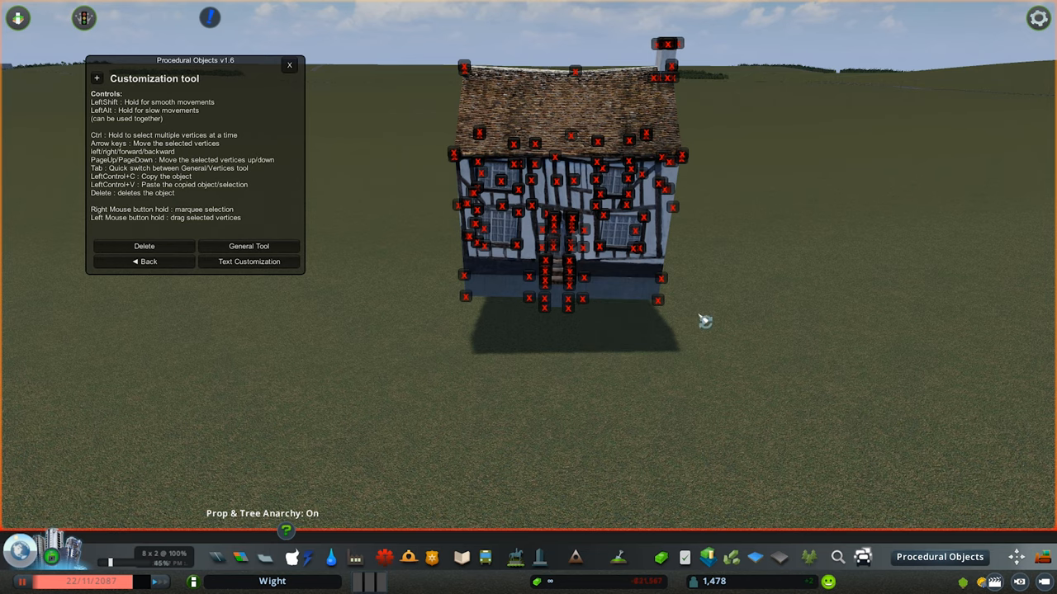
mouse_move(605, 244)
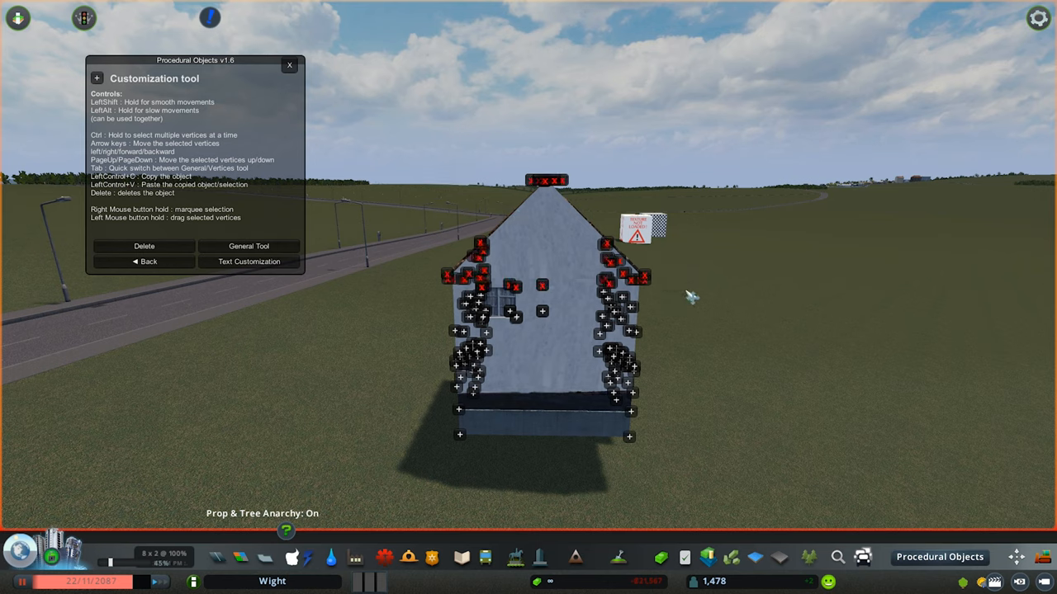
mouse_move(706, 277)
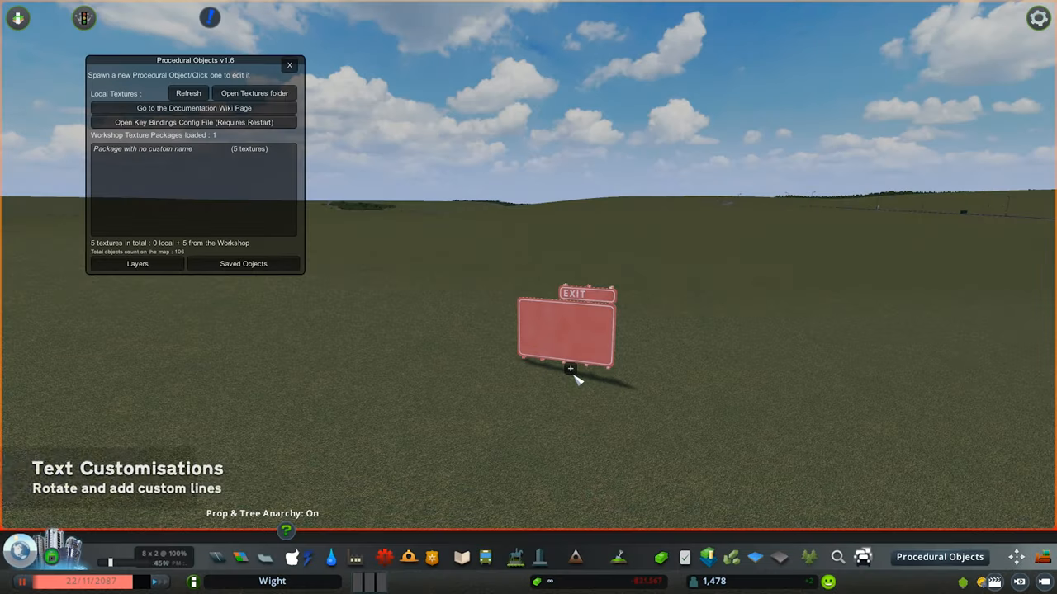
Open the EXIT sign for editing and add a 'London' text field
right_click(570, 369)
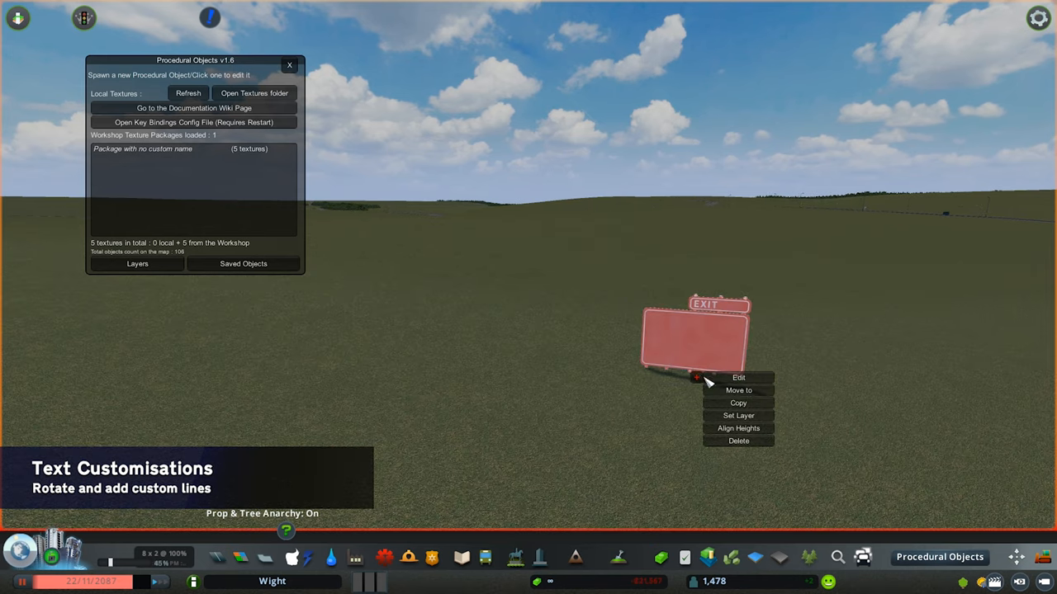
left_click(738, 377)
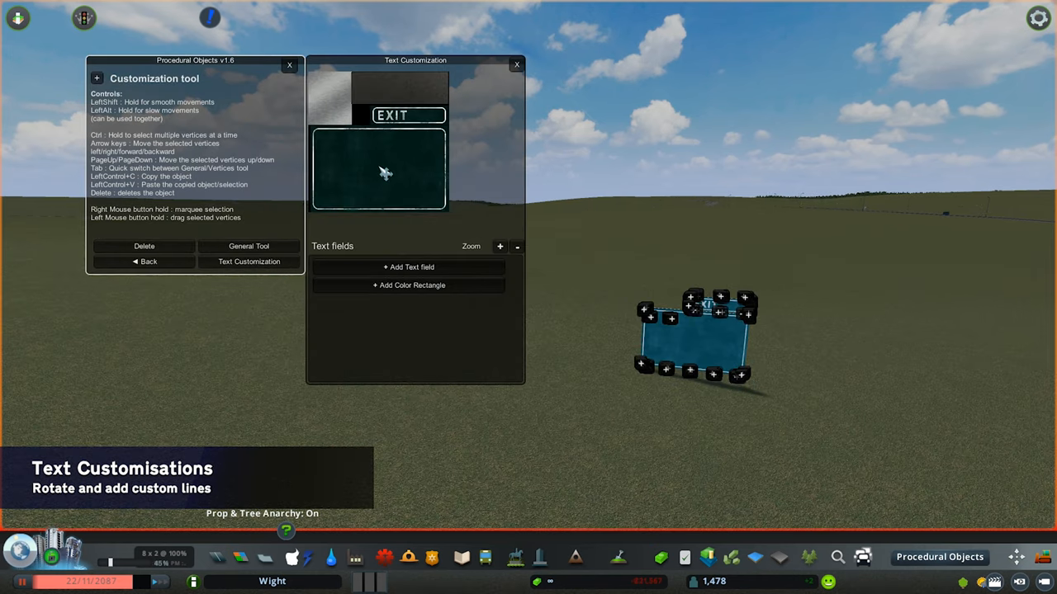
left_click(248, 246)
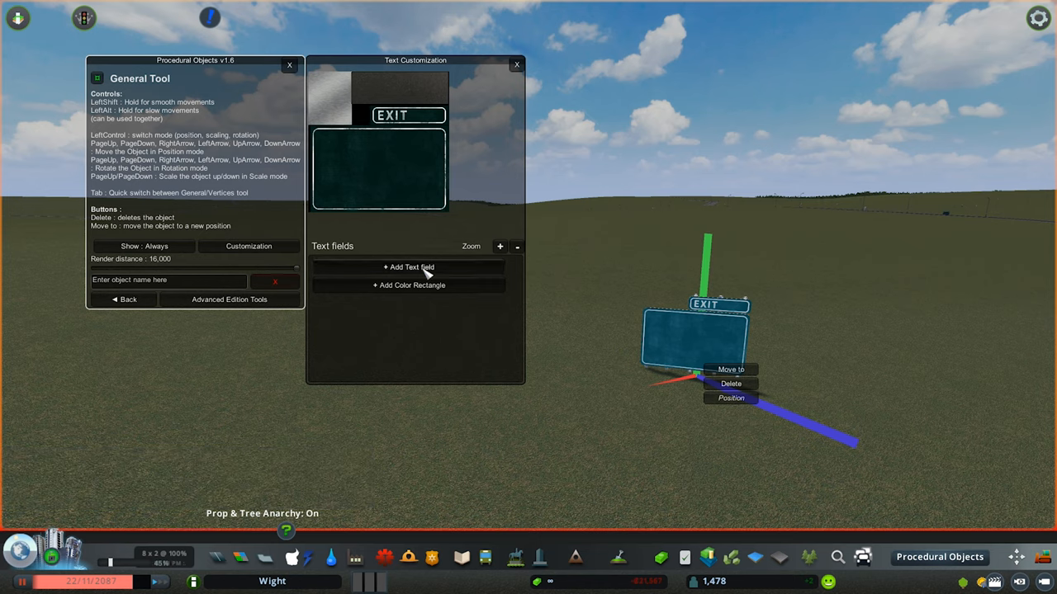
left_click(409, 266)
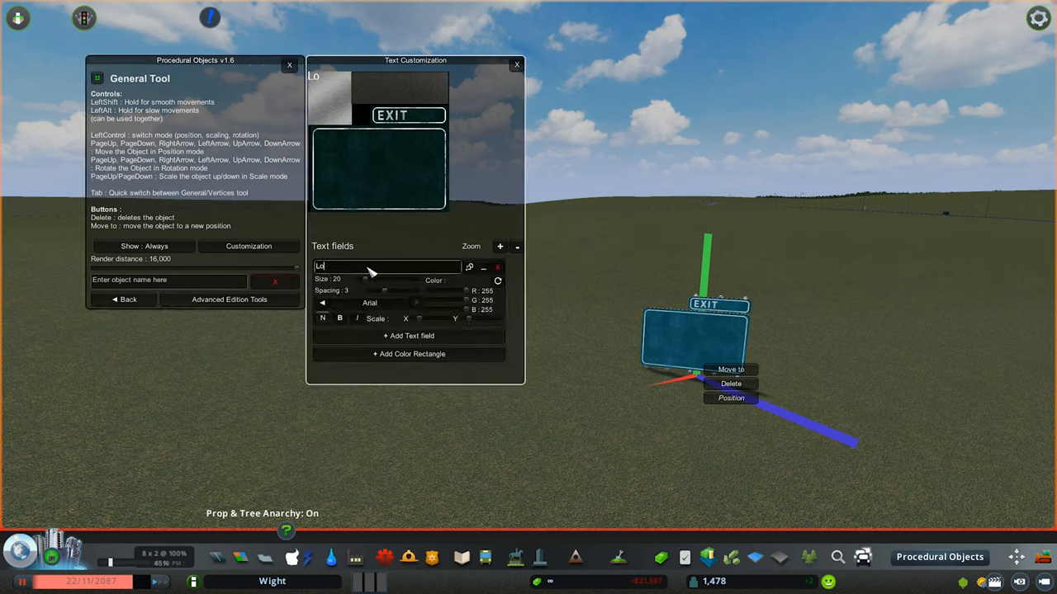
type("ndon")
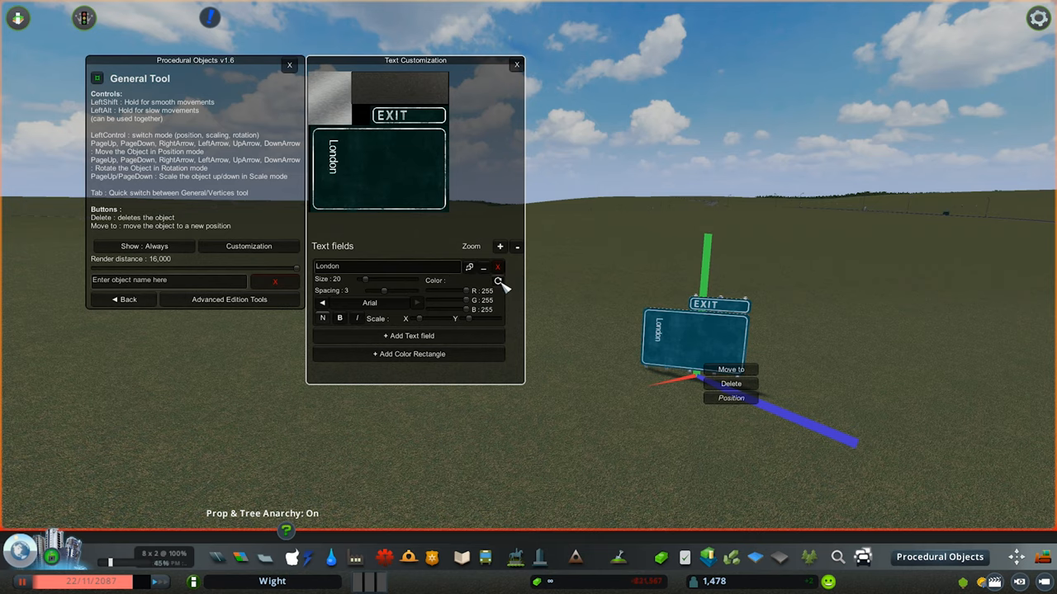
Rotate the London text horizontally and make the dividing rectangle yellow and thin
left_click(408, 354)
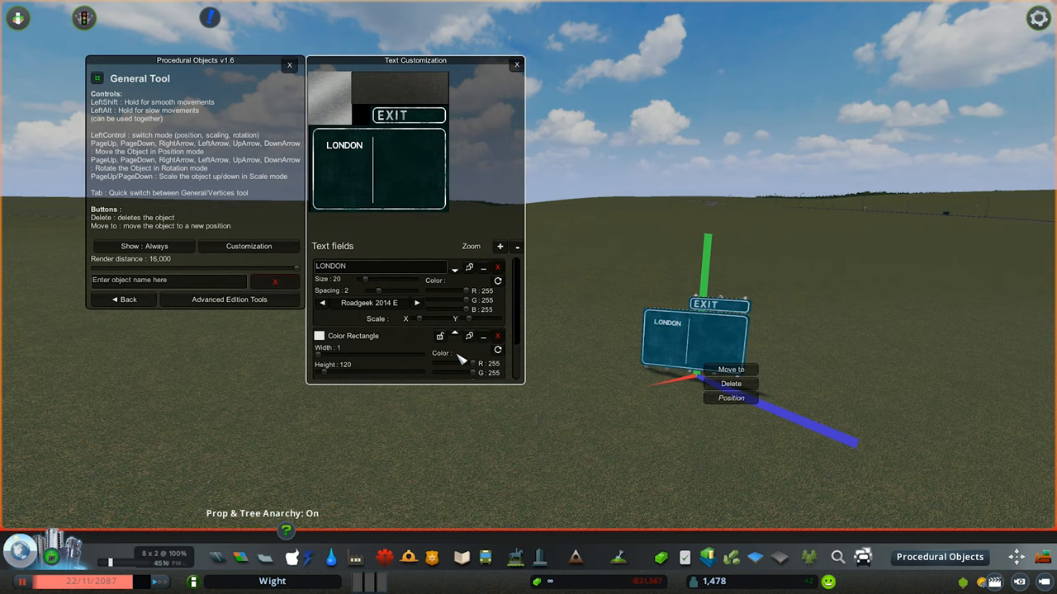
left_click(319, 336)
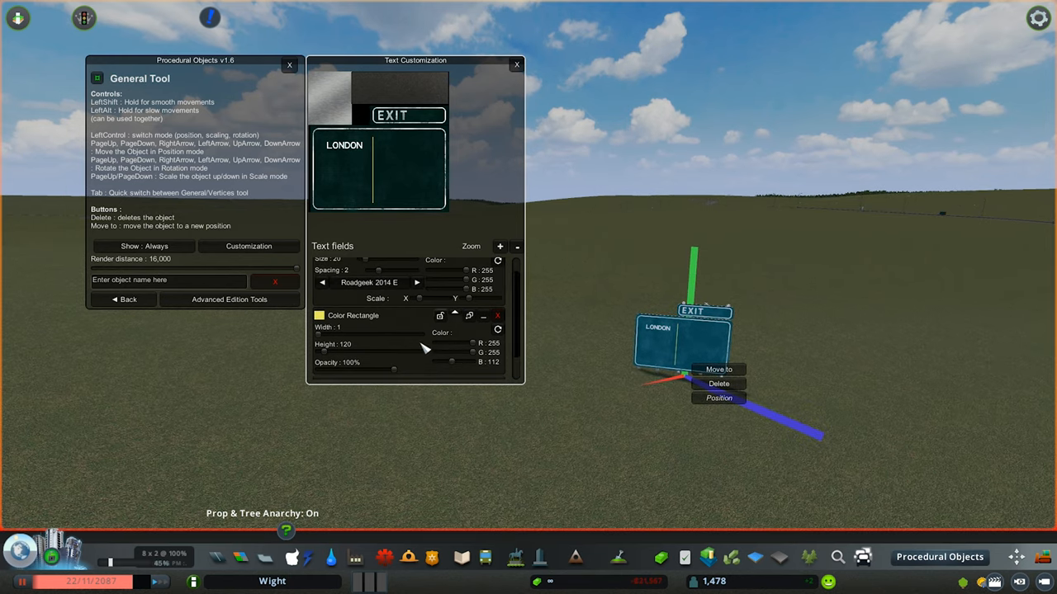
left_click_drag(417, 370, 328, 370)
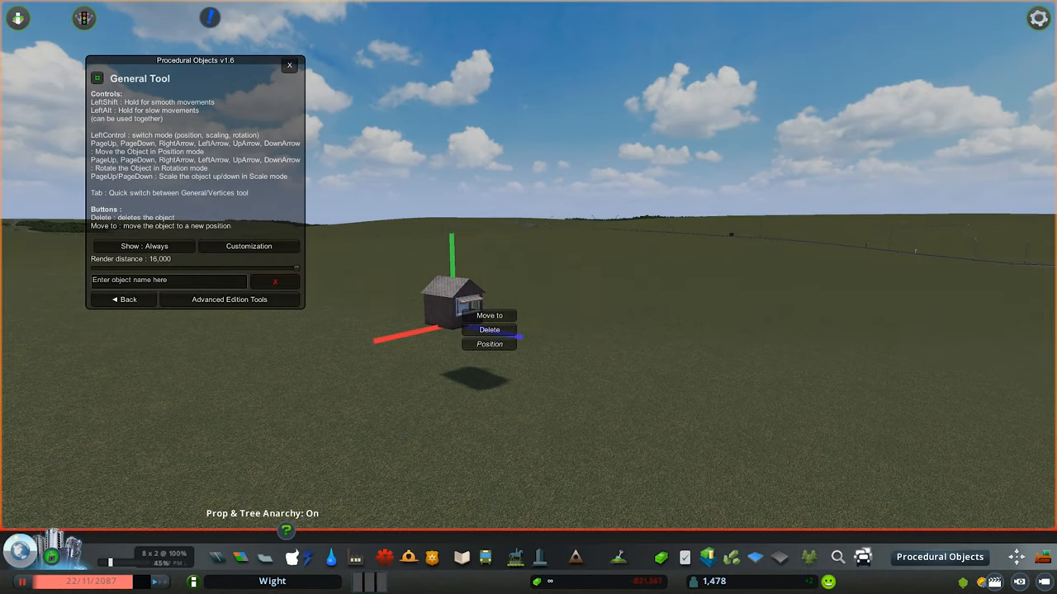
Set Procedural Objects 1.6 deletion confirmation to trigger at 1 object
key("Escape")
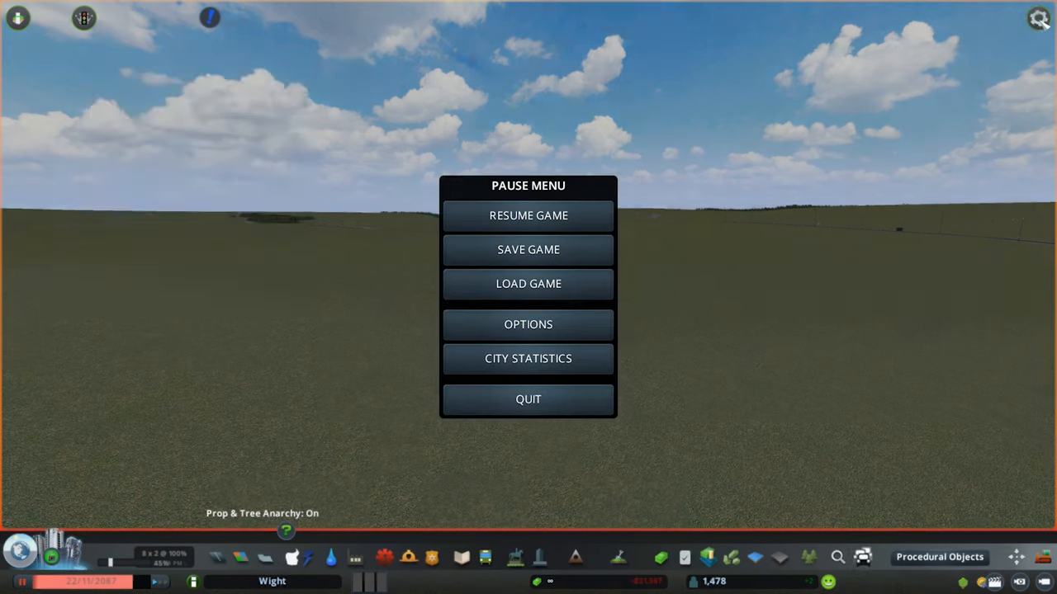
left_click(528, 323)
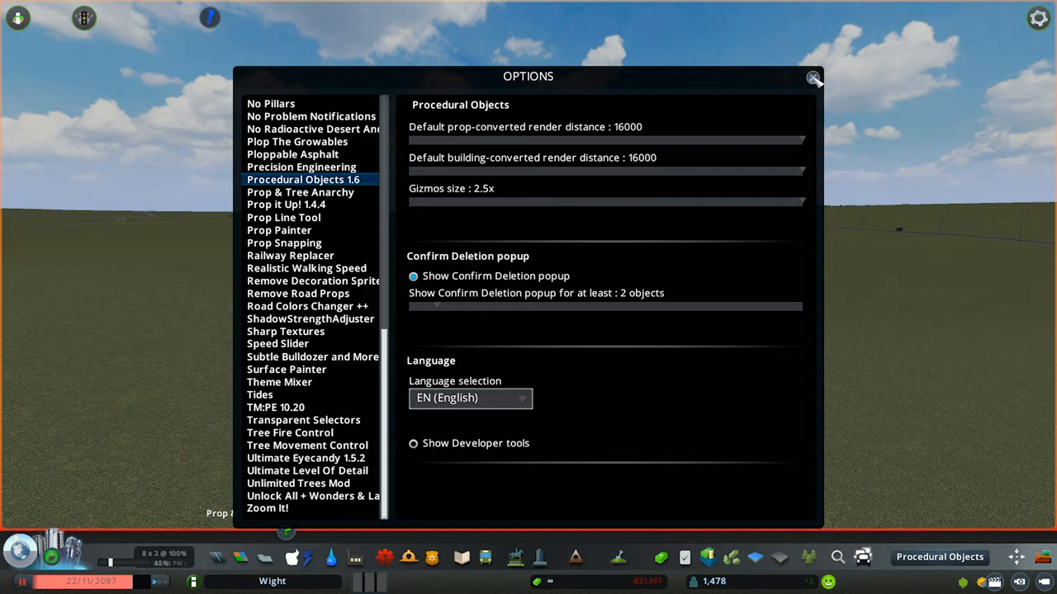
left_click(813, 77)
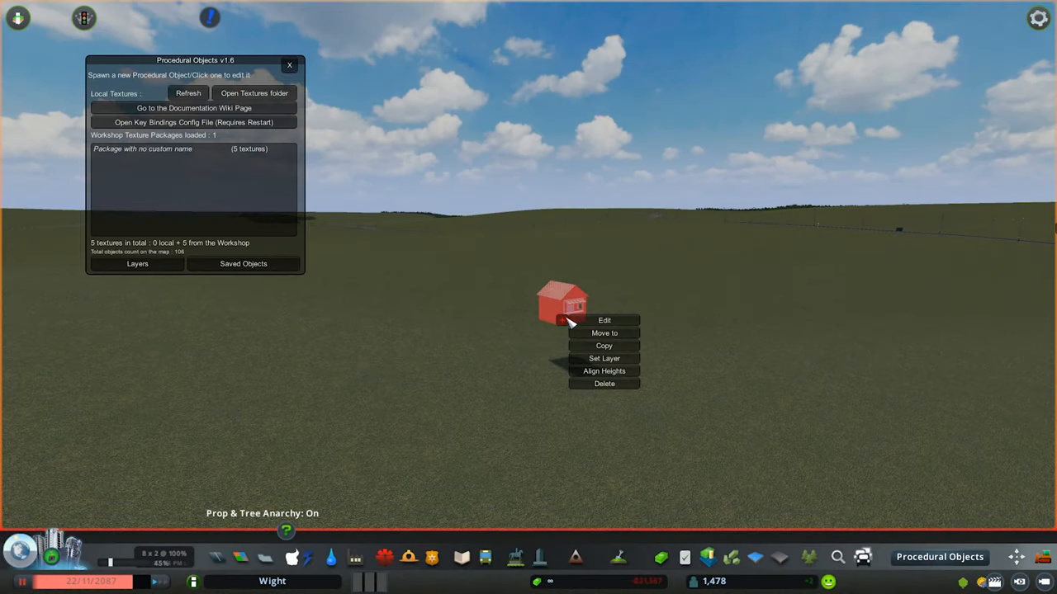
left_click(603, 320)
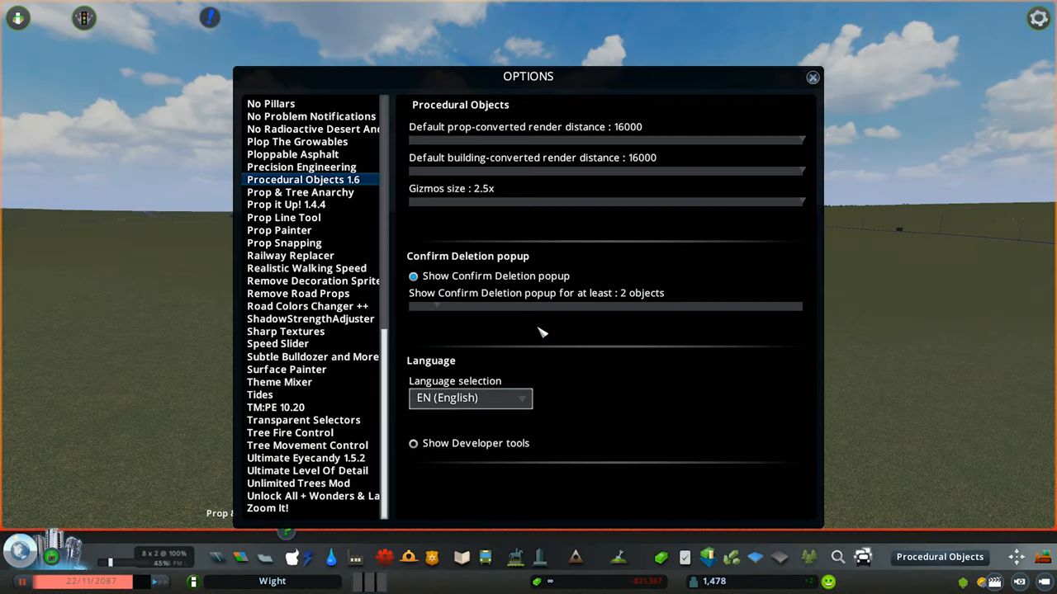
mouse_move(481, 300)
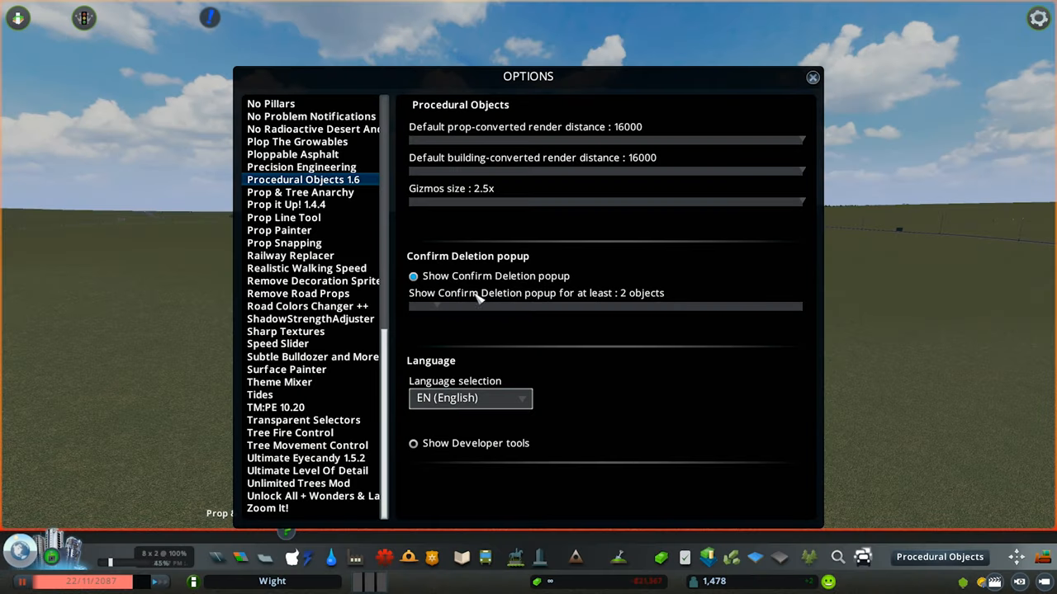
mouse_move(401, 312)
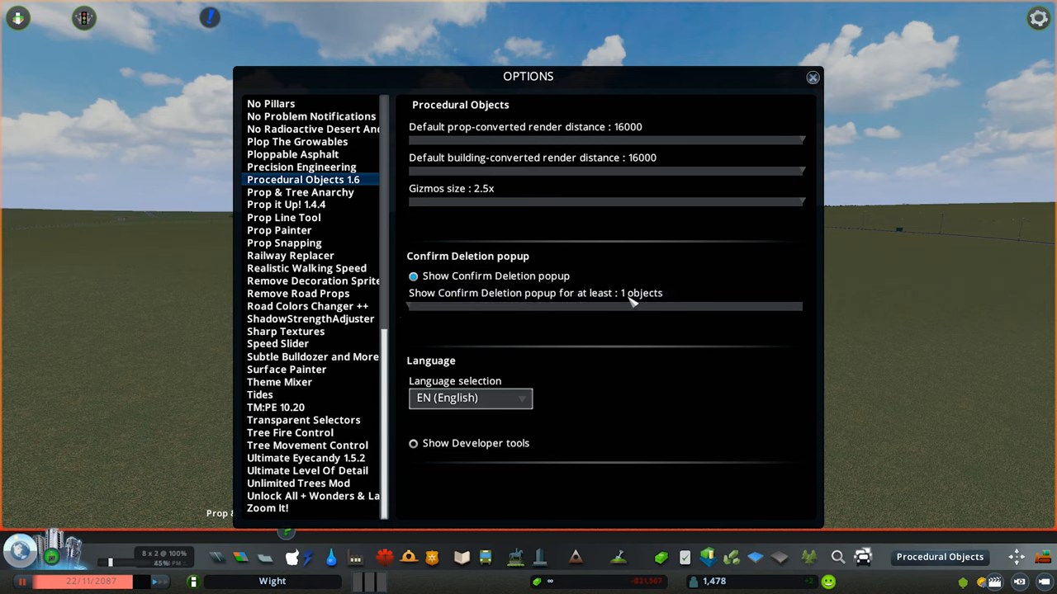
mouse_move(582, 320)
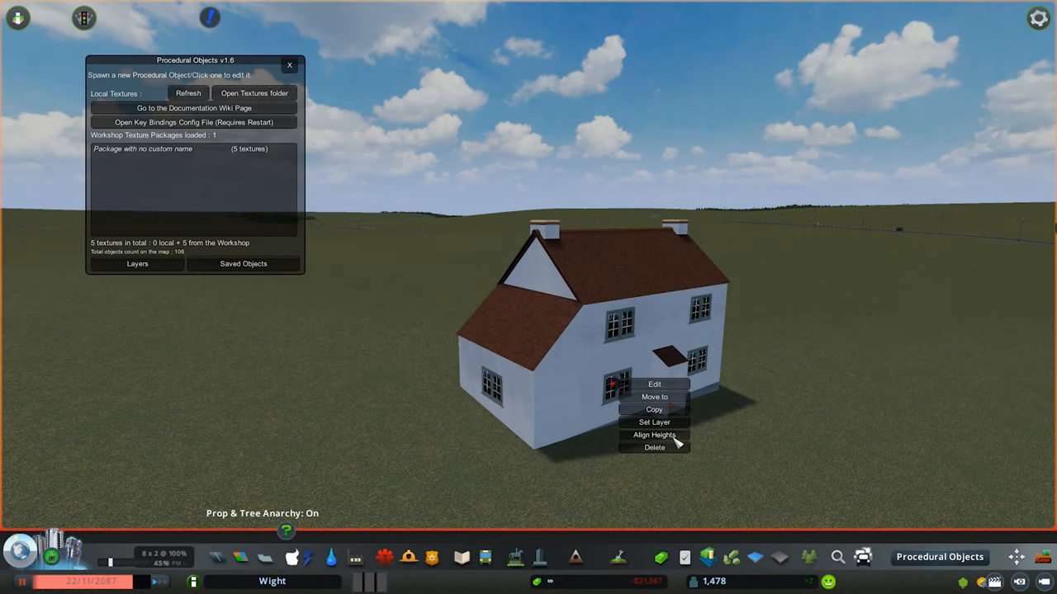
Try converting PLAYHOUSE 01 into a PO and dismiss the incompatibility warning
left_click(654, 446)
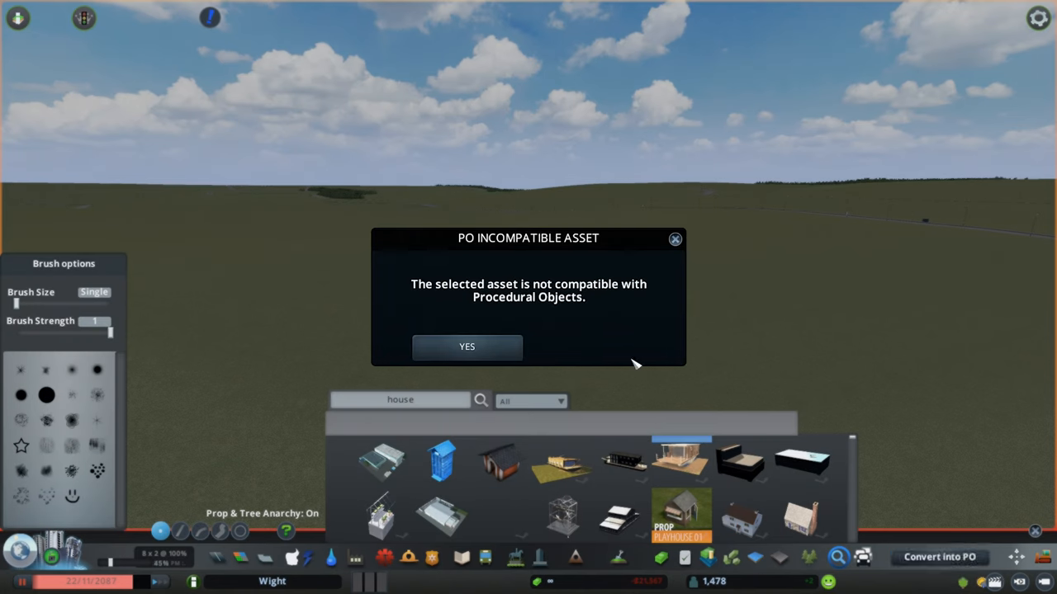
left_click(467, 346)
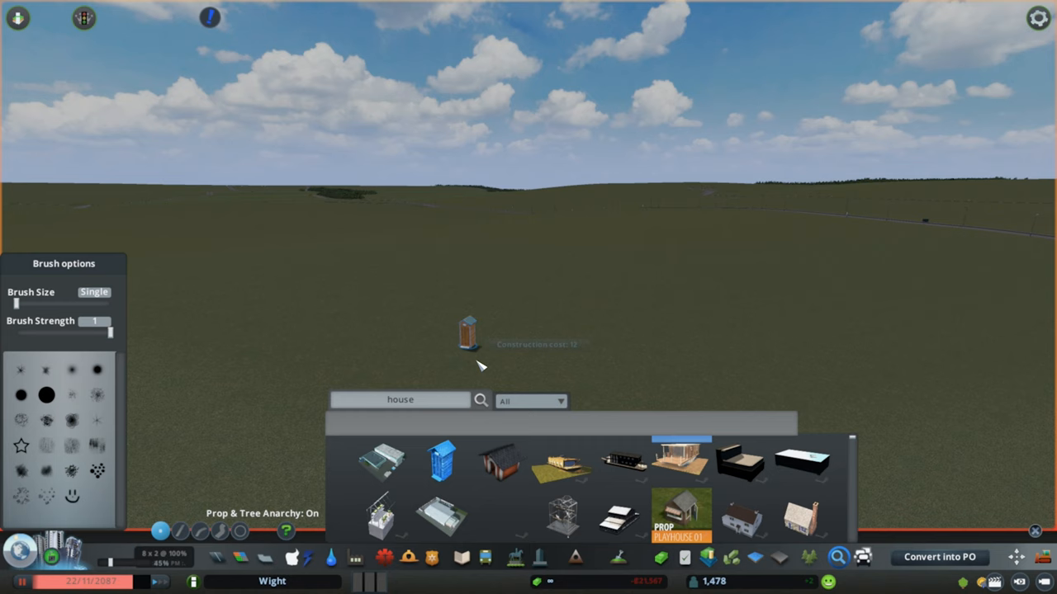